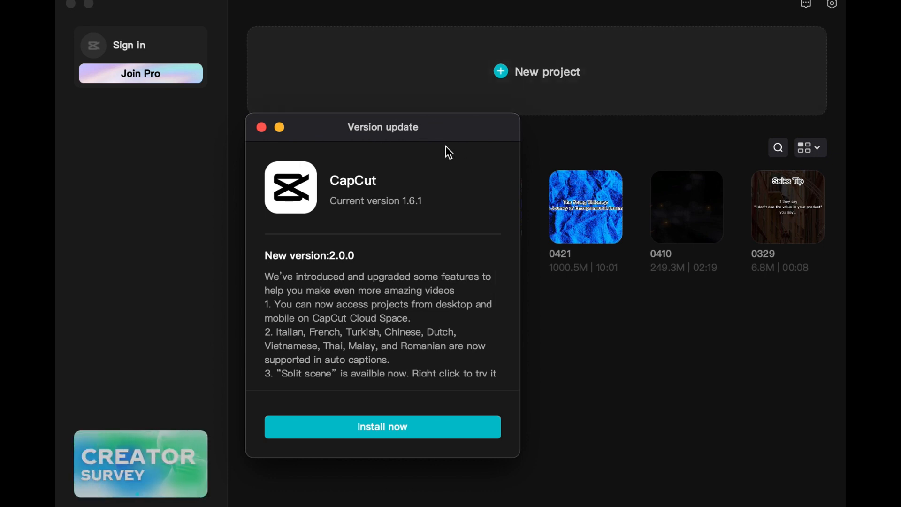
{"action": "mouse_move", "coordinate": [336, 149]}
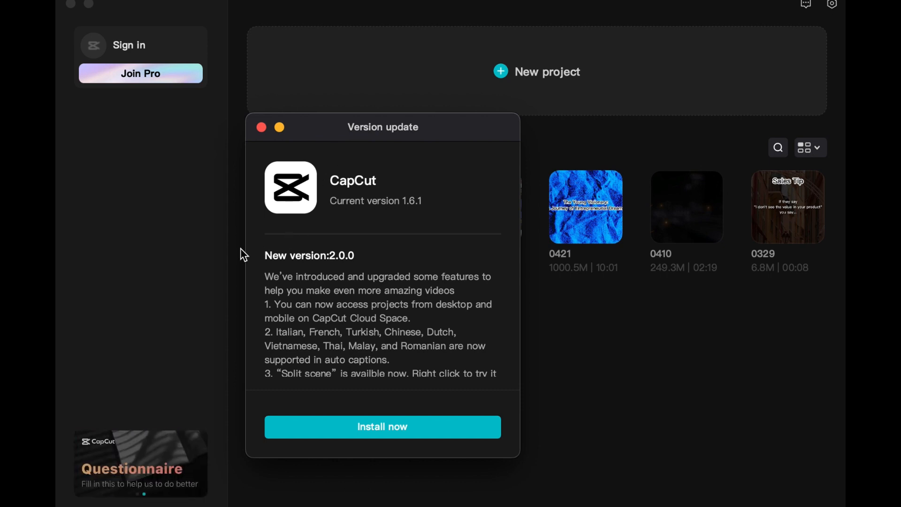
{"action": "scroll", "scroll_direction": "down", "scroll_amount": 3}
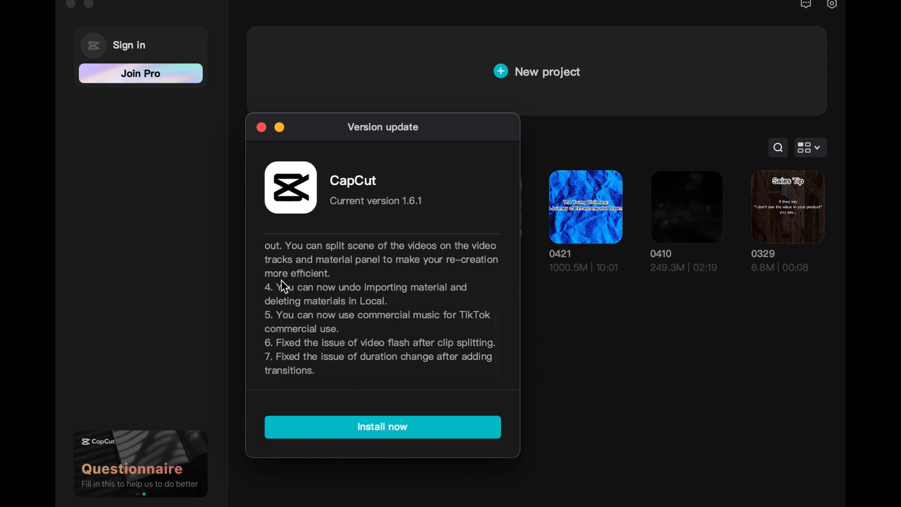